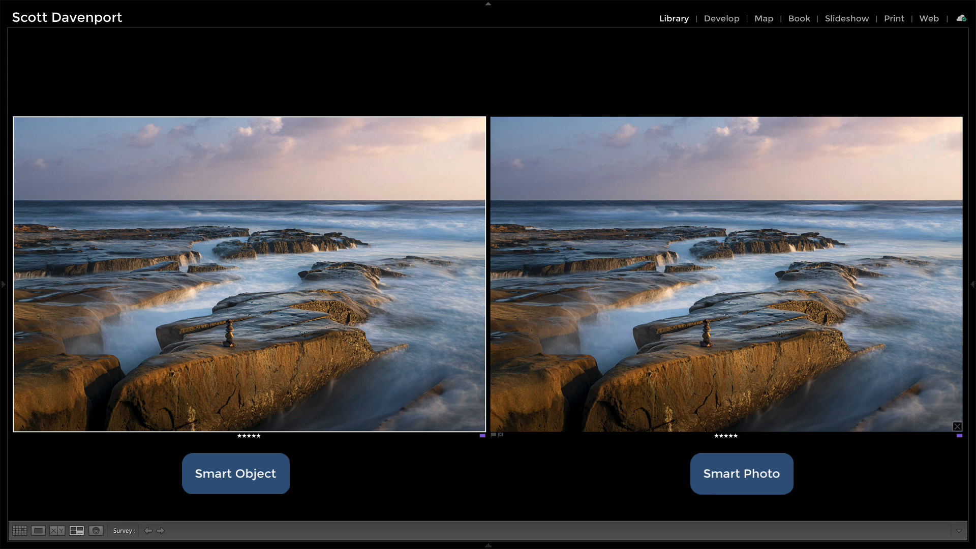
mouse_move(777, 263)
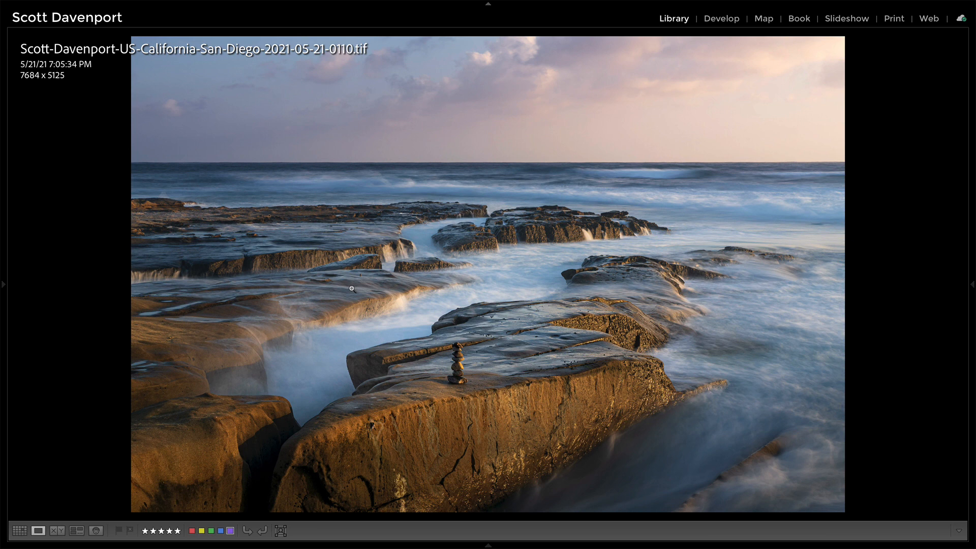
mouse_move(368, 66)
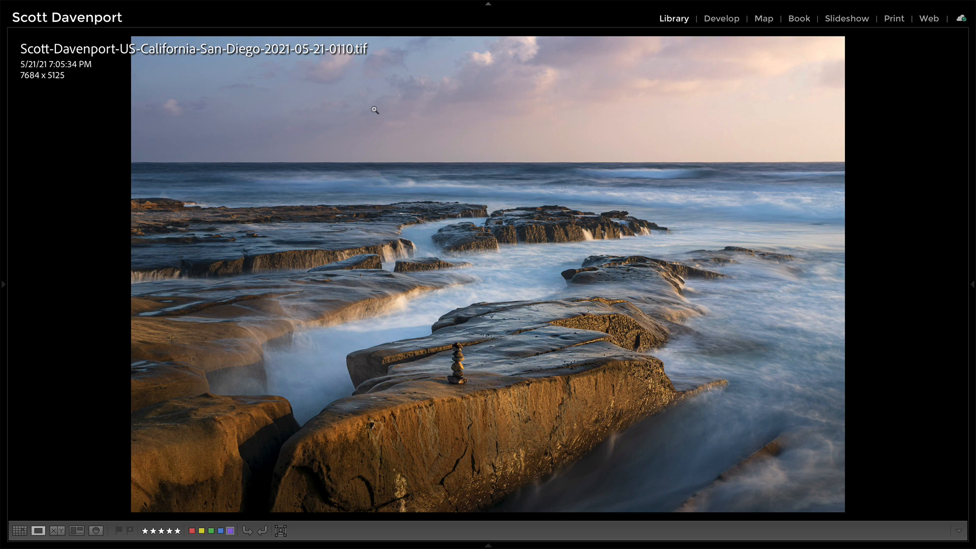
mouse_move(456, 384)
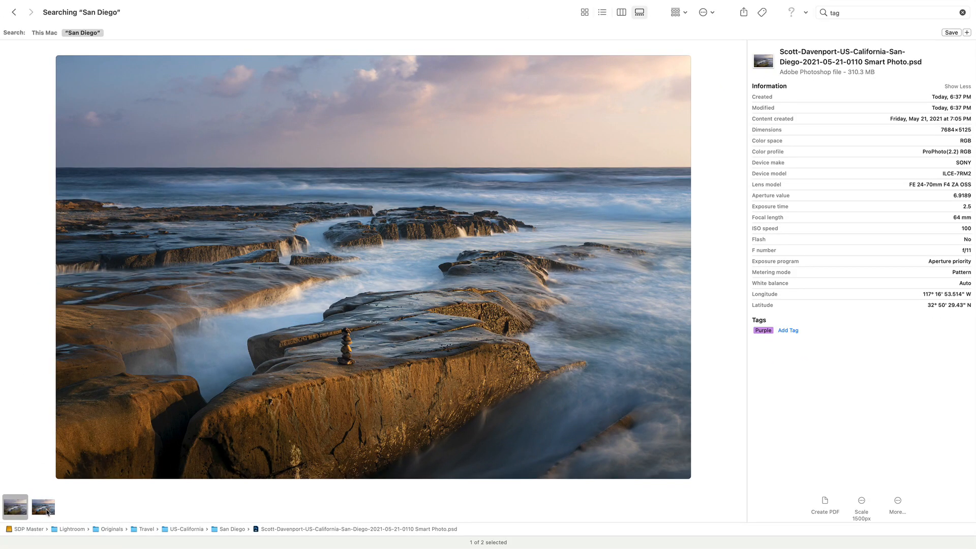
- Select the original seascape TIFF in Finder to show its 988.6 MB size and purple tag
click(42, 506)
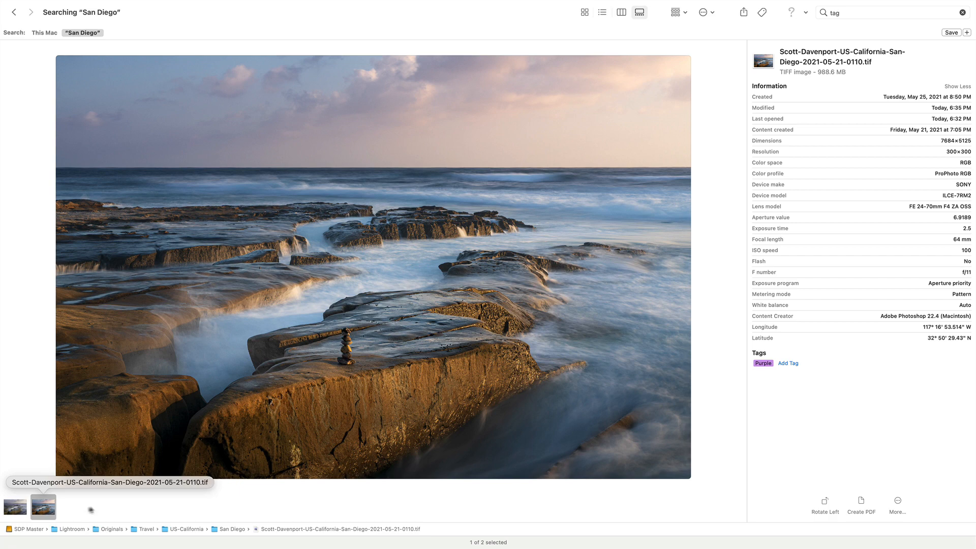
mouse_move(115, 505)
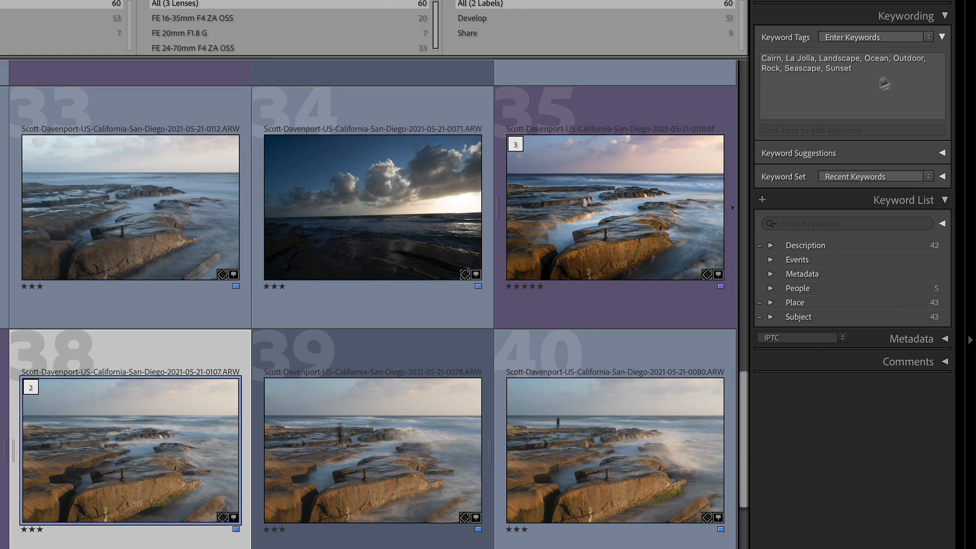
mouse_move(824, 100)
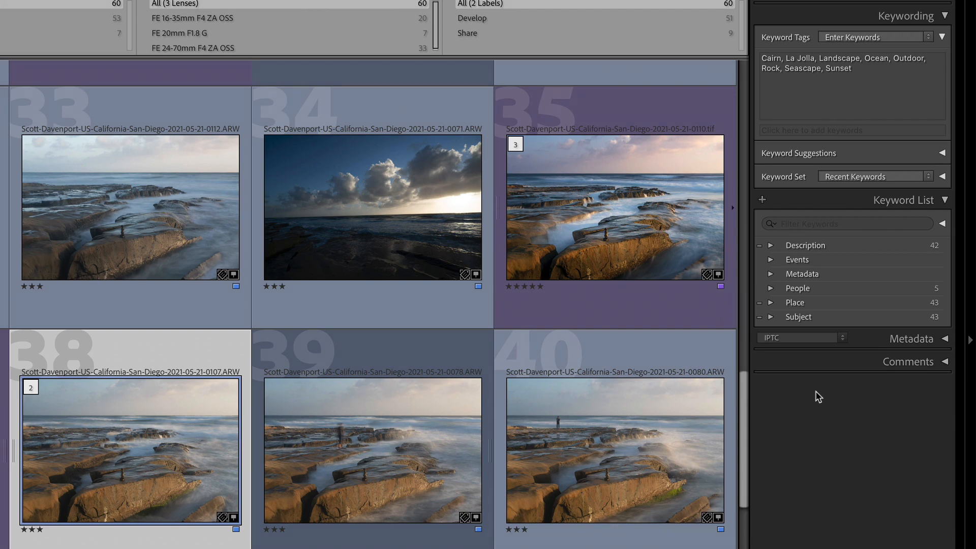
- Edit a copy of the seascape in ON1 Effects 2021 as a 16-bit ProPhoto RGB Smart Photo PSD
click(145, 8)
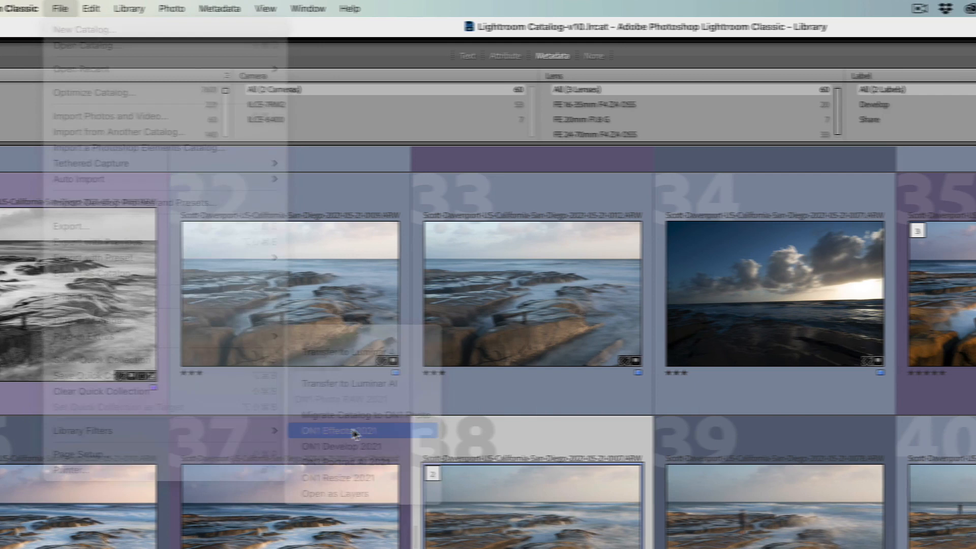
click(336, 430)
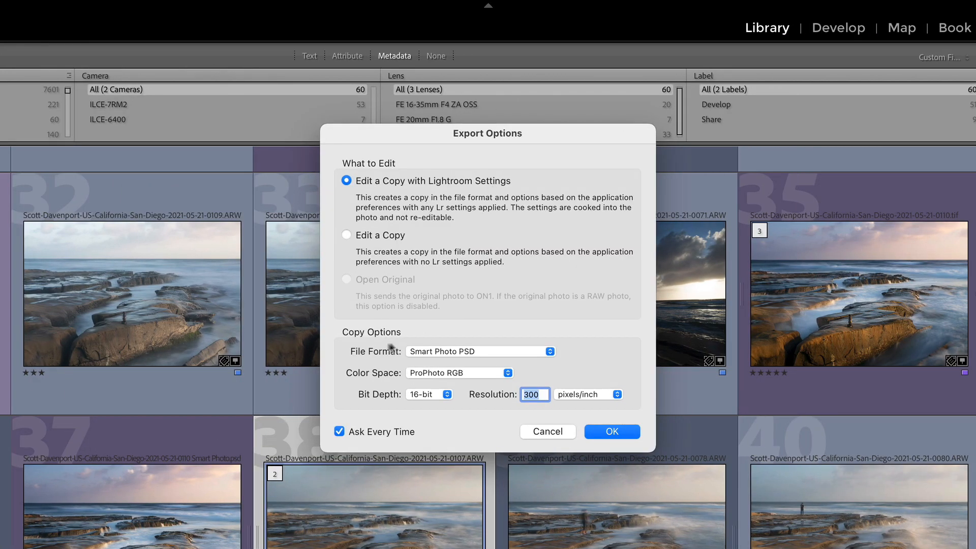
mouse_move(533, 373)
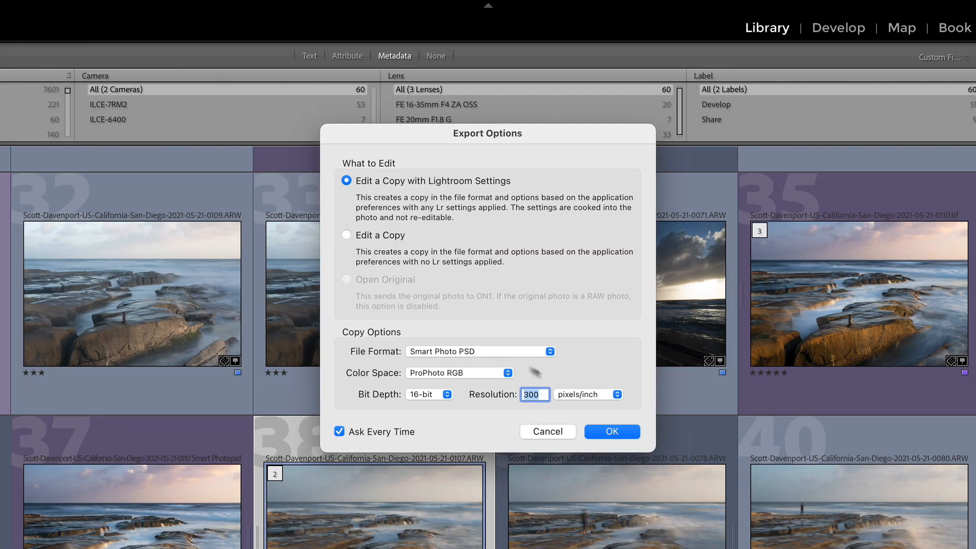
click(611, 430)
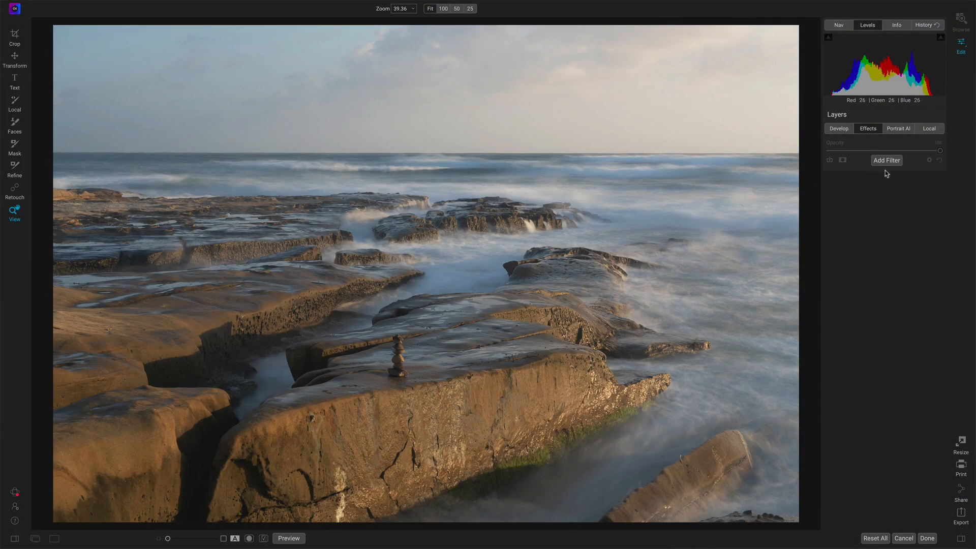
- Add the Black & White filter to the seascape in ON1 Effects
click(887, 160)
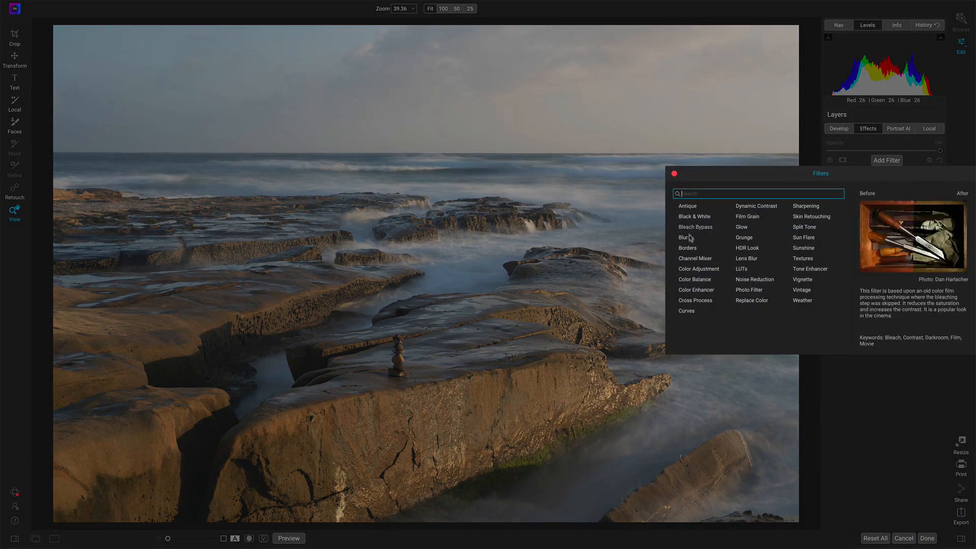
click(694, 216)
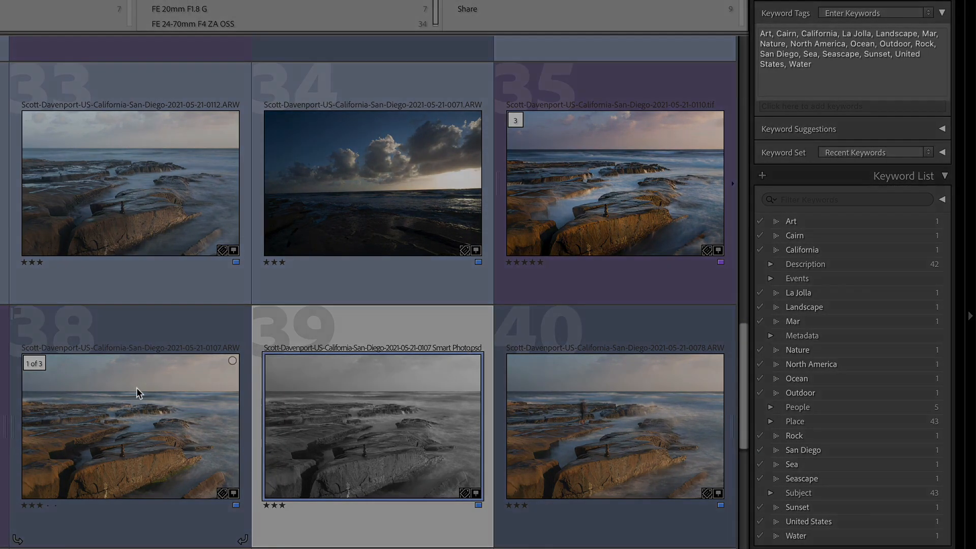
- Select the original colour seascape to view its nested keywords like Cairn under Art
click(131, 423)
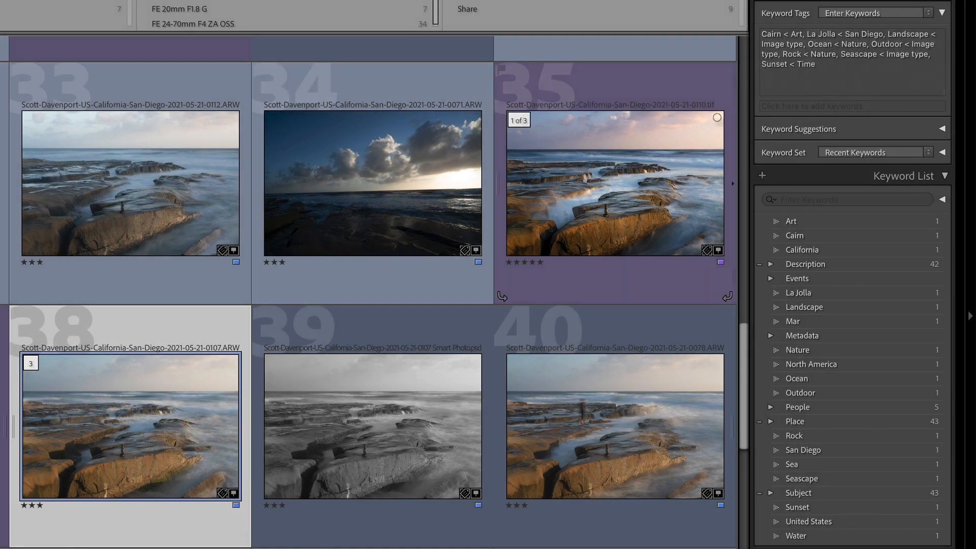
- Select the black-and-white Smart Photo PSD copy to review its keywords
click(372, 426)
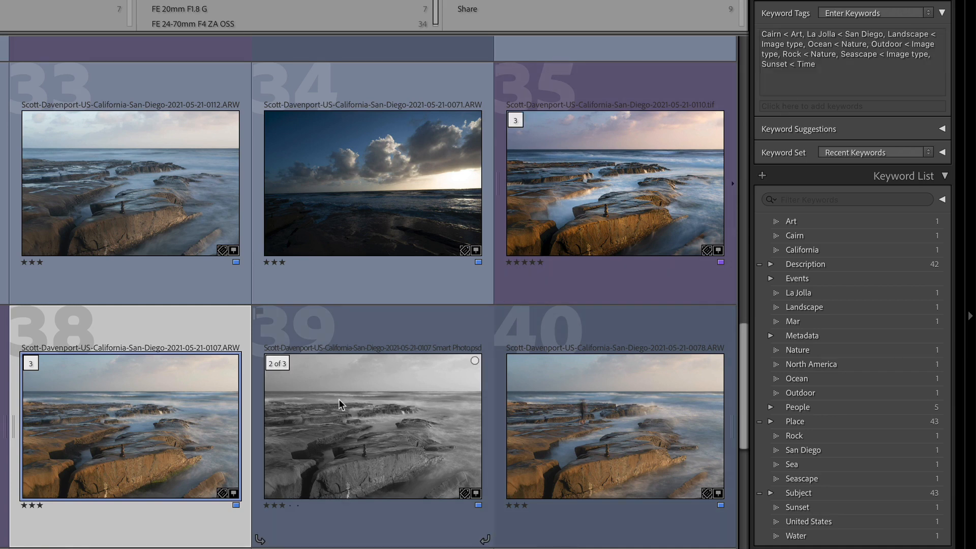
click(372, 426)
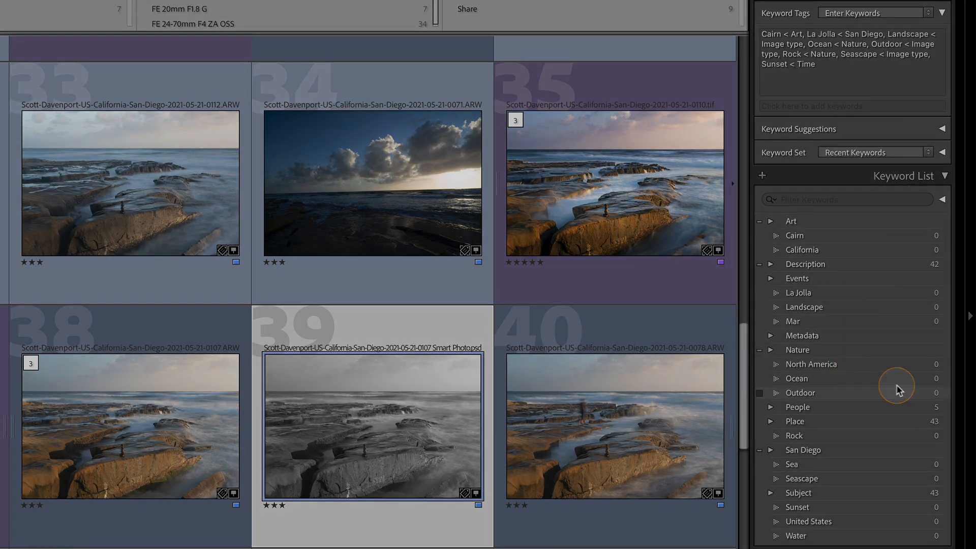
mouse_move(927, 385)
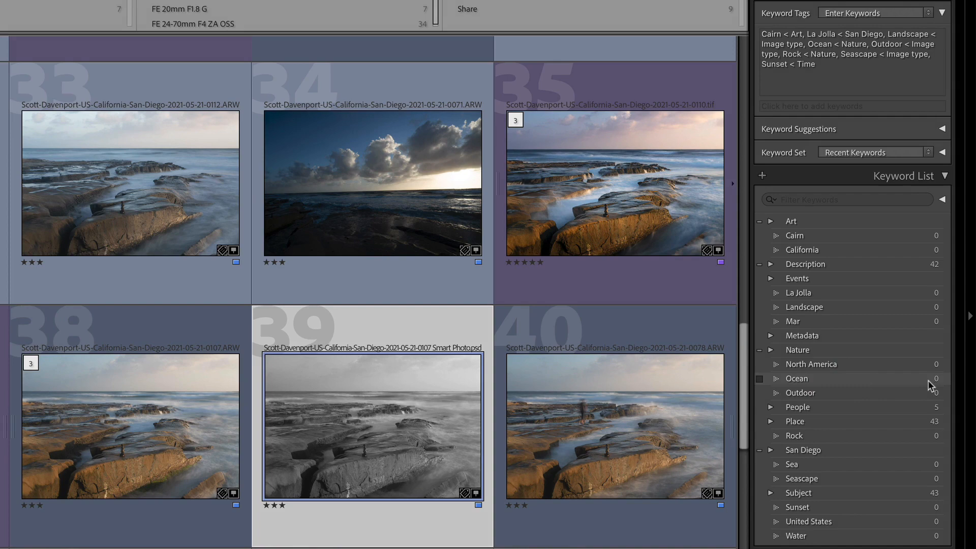
mouse_move(837, 385)
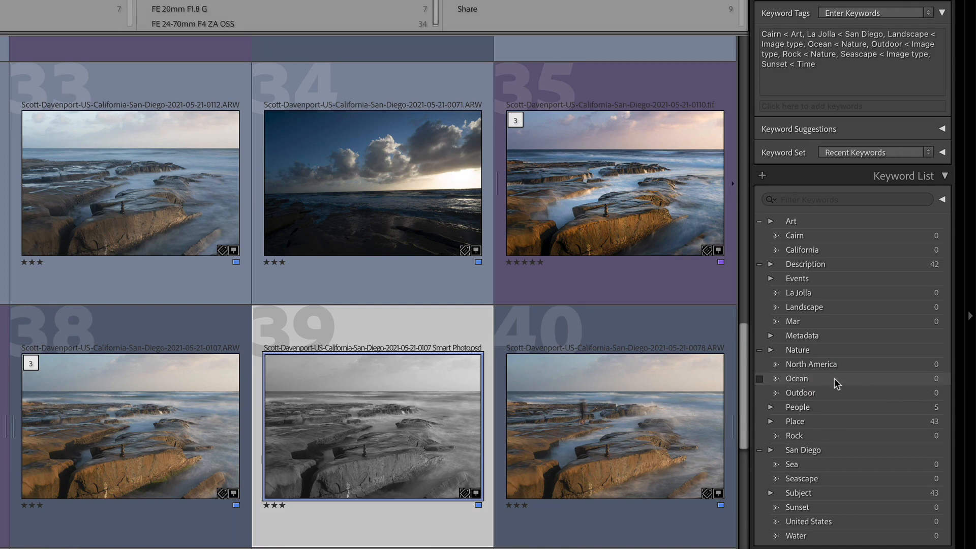